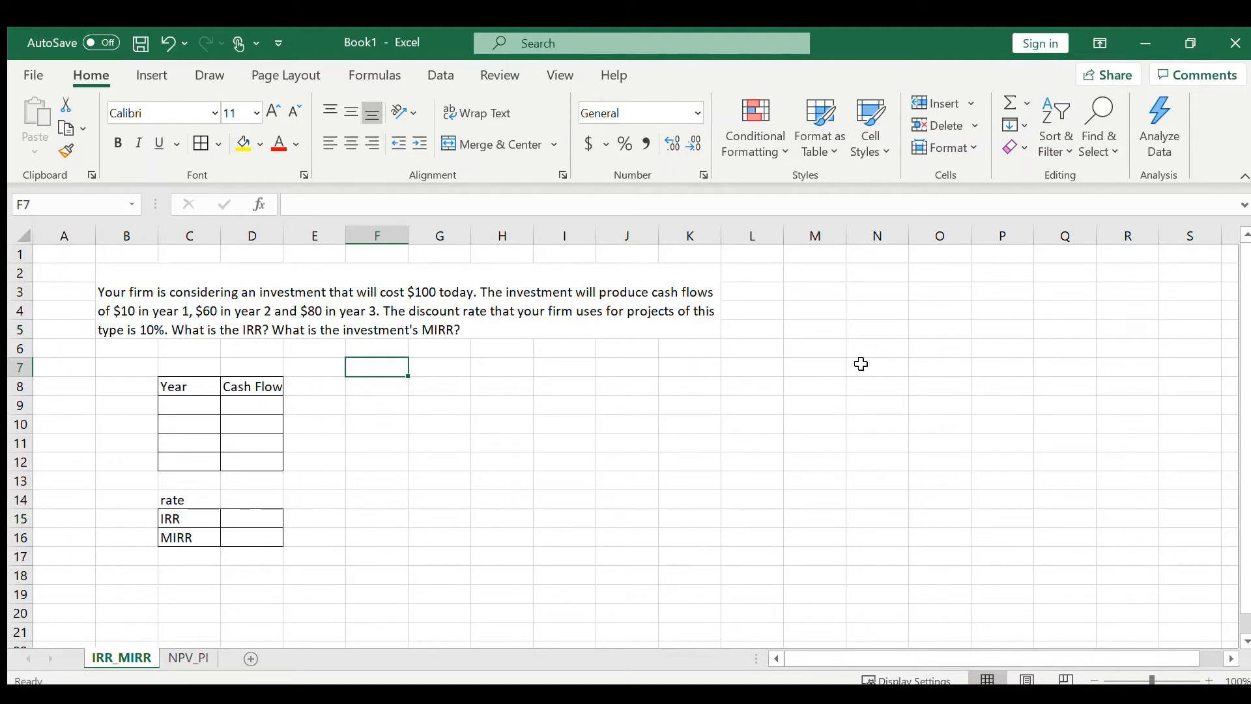
Enter years 0, 1, 2 and 3 down the Year column starting at C9
{"action": "scroll", "scroll_direction": "down", "scroll_amount": 3}
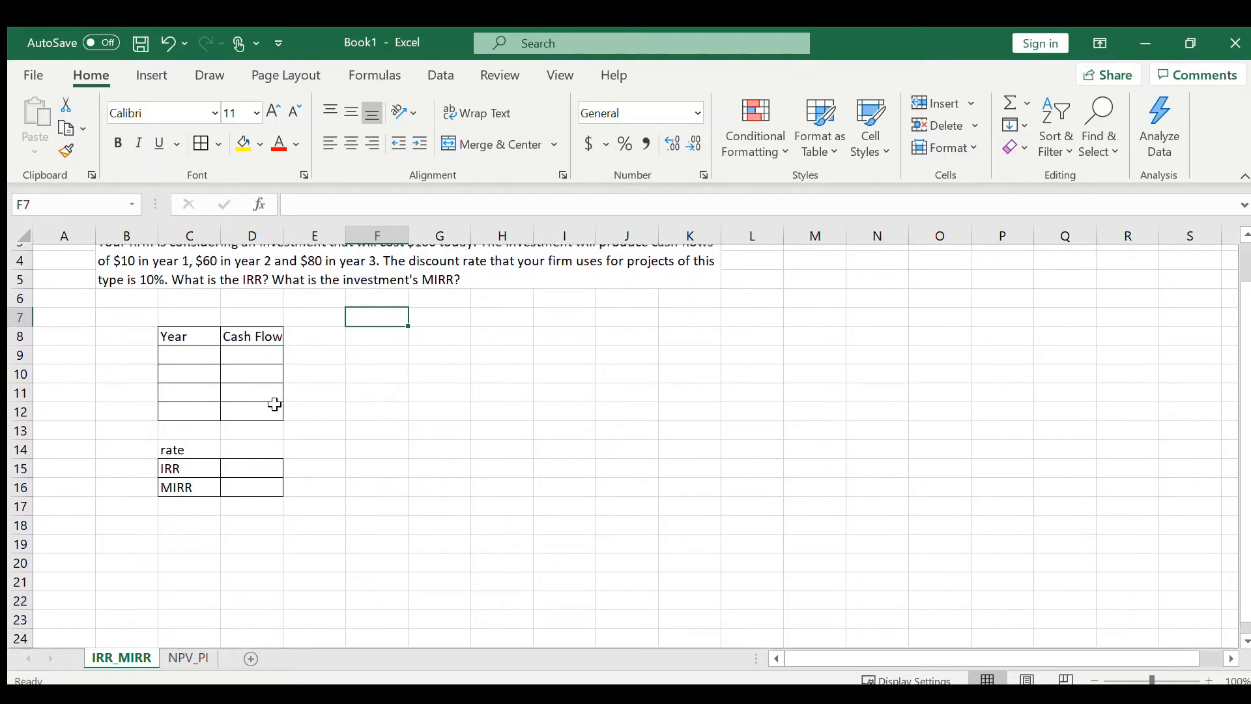
{"action": "scroll", "scroll_direction": "down", "scroll_amount": 3}
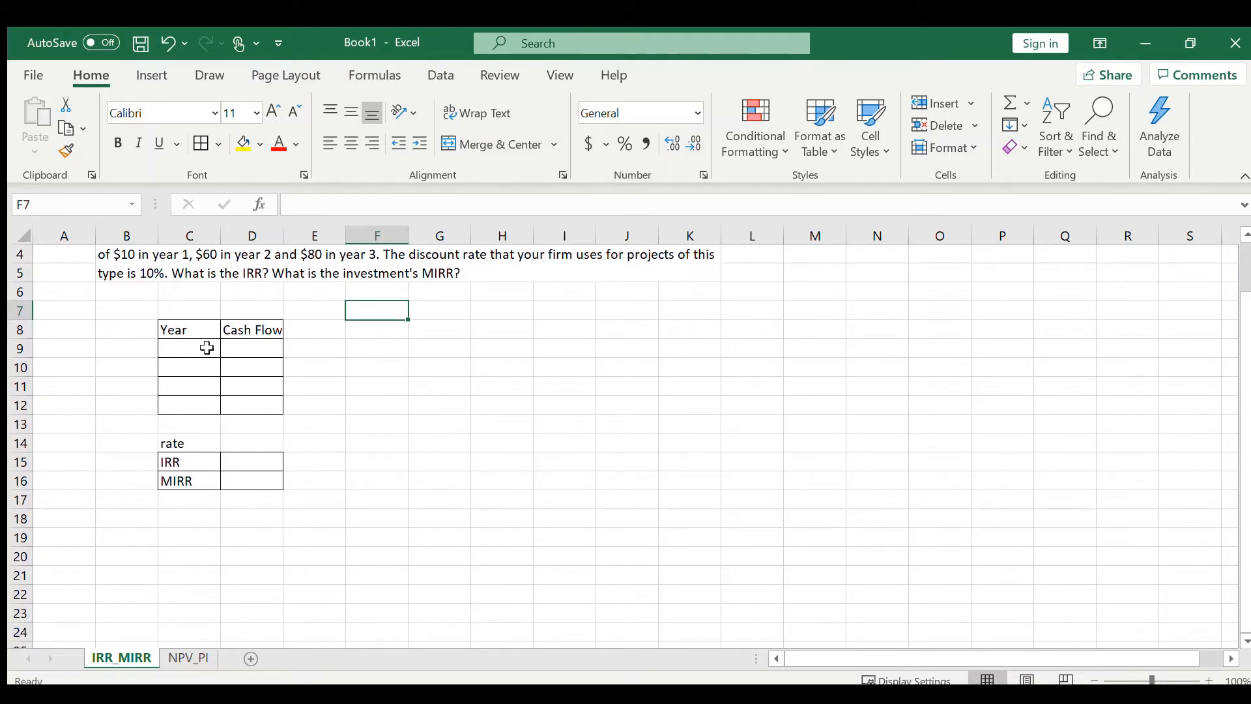
{"action": "left_click", "coordinate": [188, 347]}
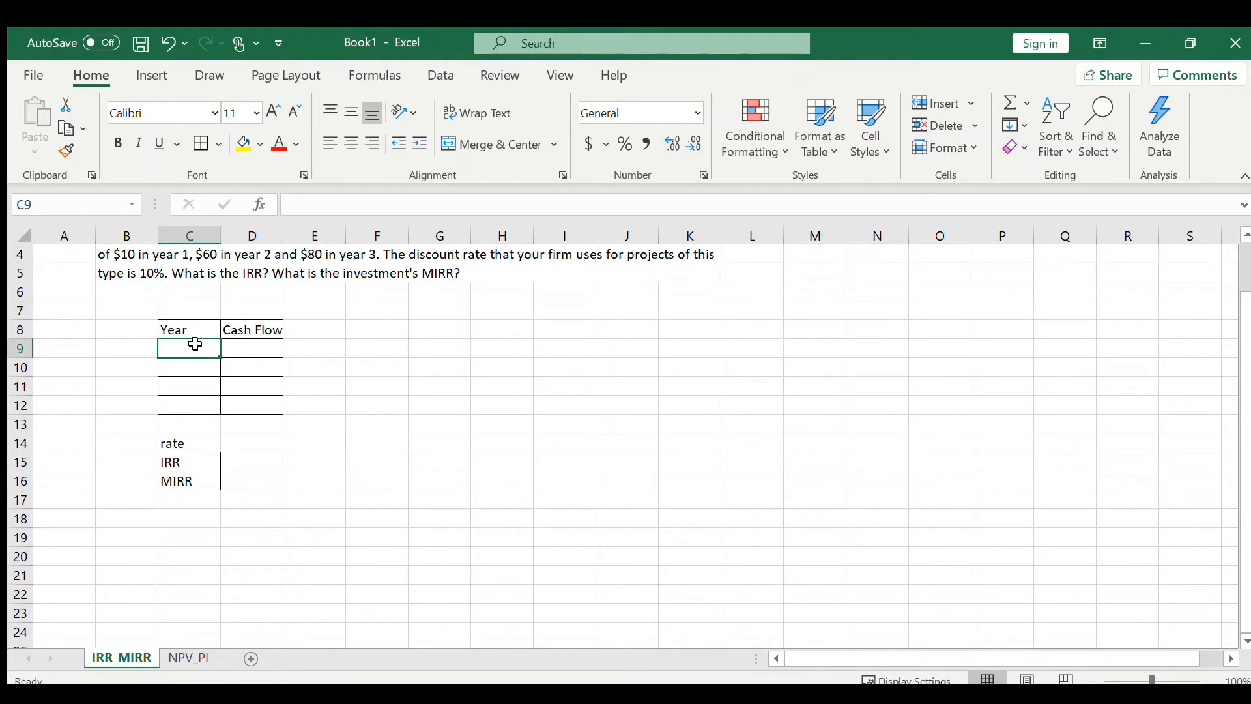
{"action": "type", "text": "0"}
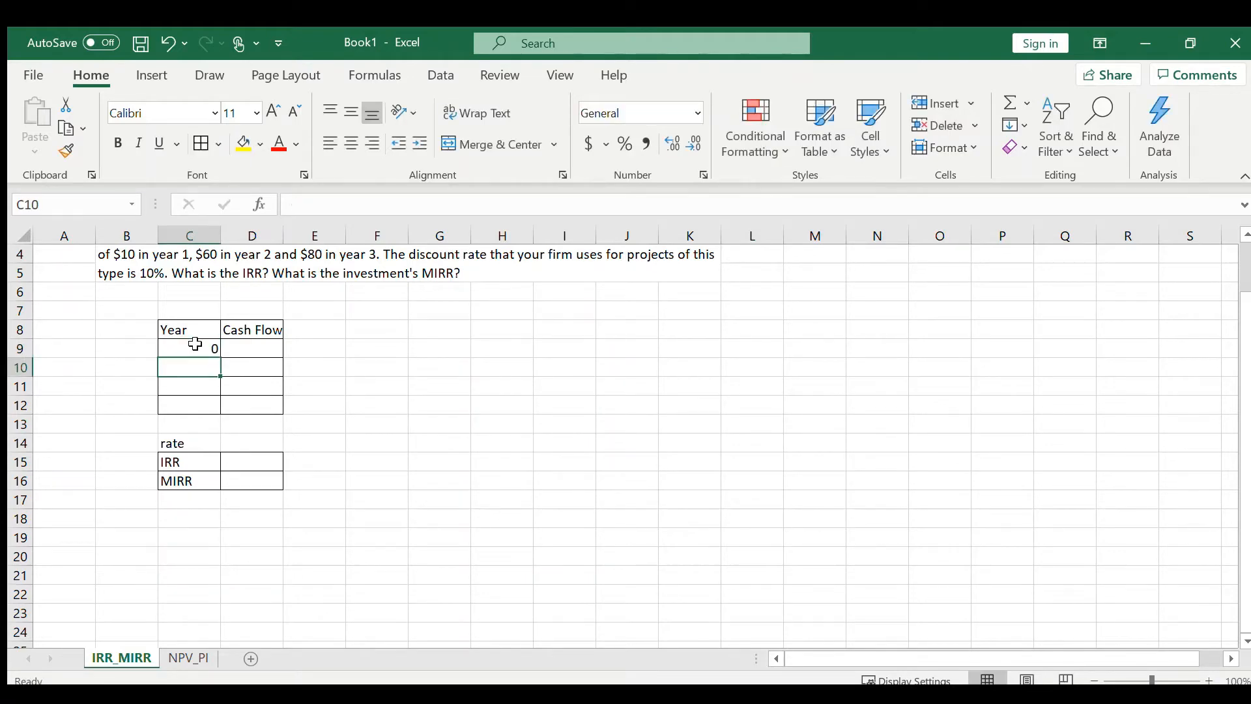
{"action": "type", "text": "3"}
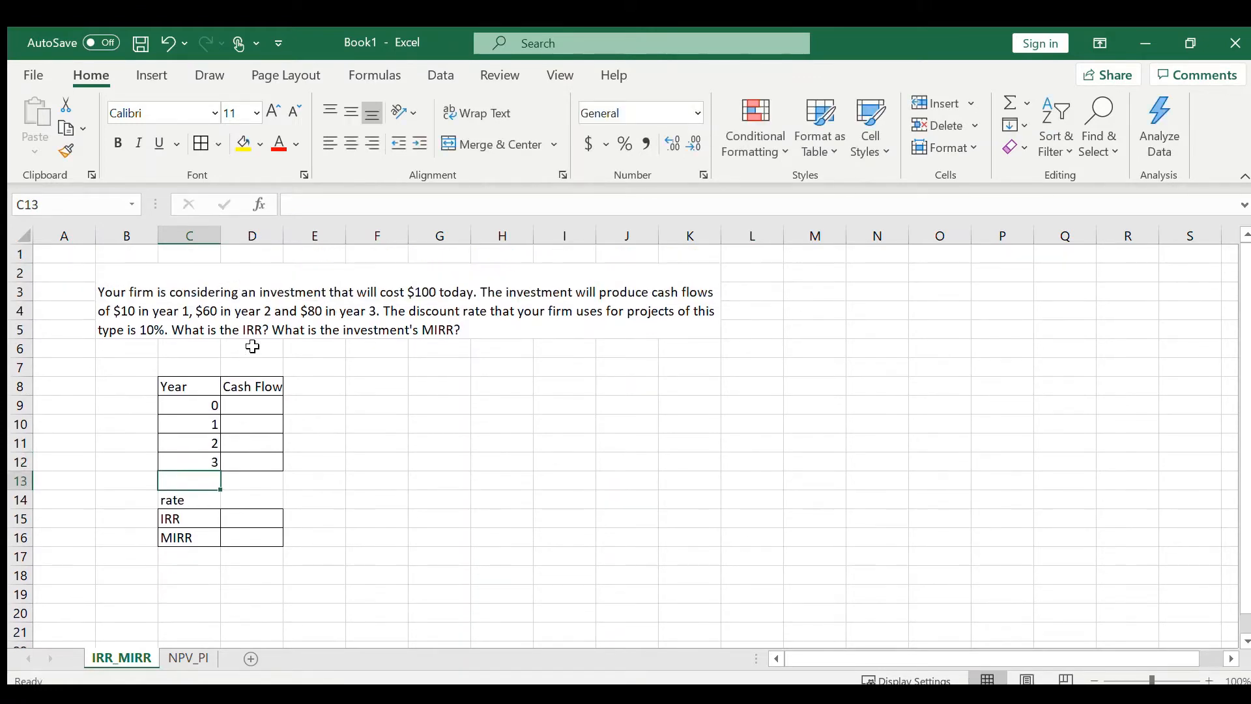
Enter cash flows -100, 10, 60 and 80 in D9:D12 beside years 0–3
{"action": "left_click", "coordinate": [252, 404]}
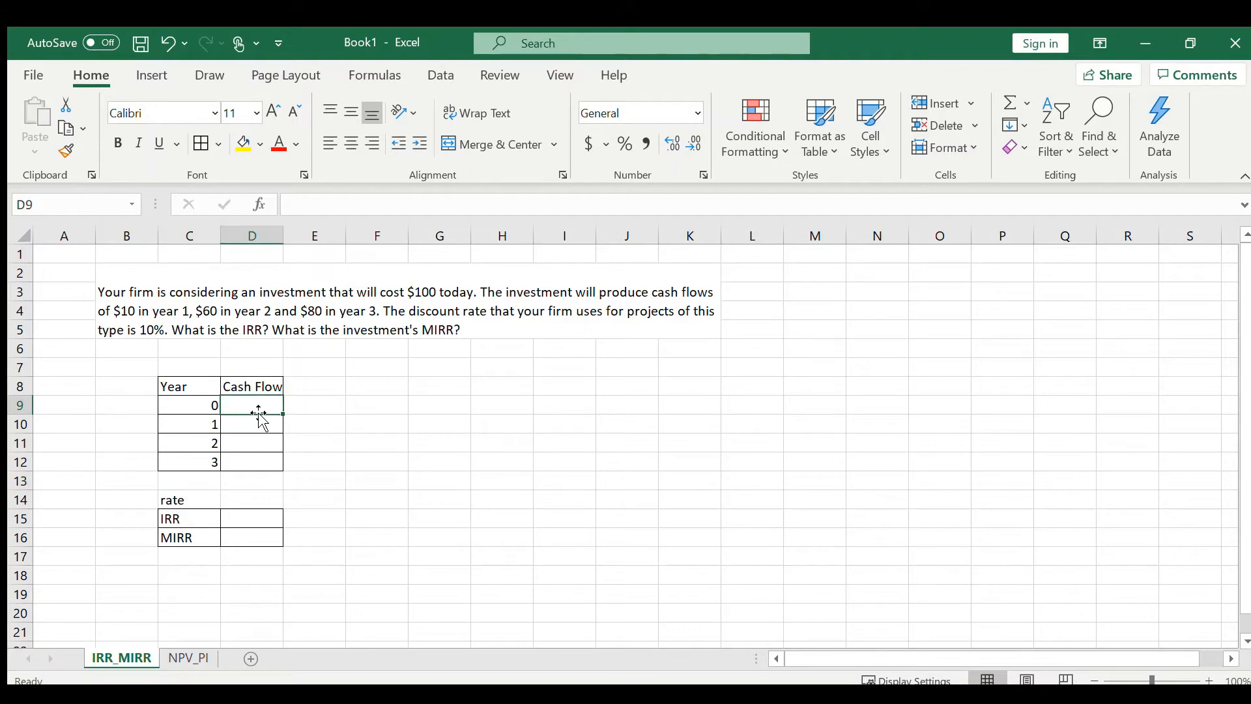
{"action": "type", "text": "-100"}
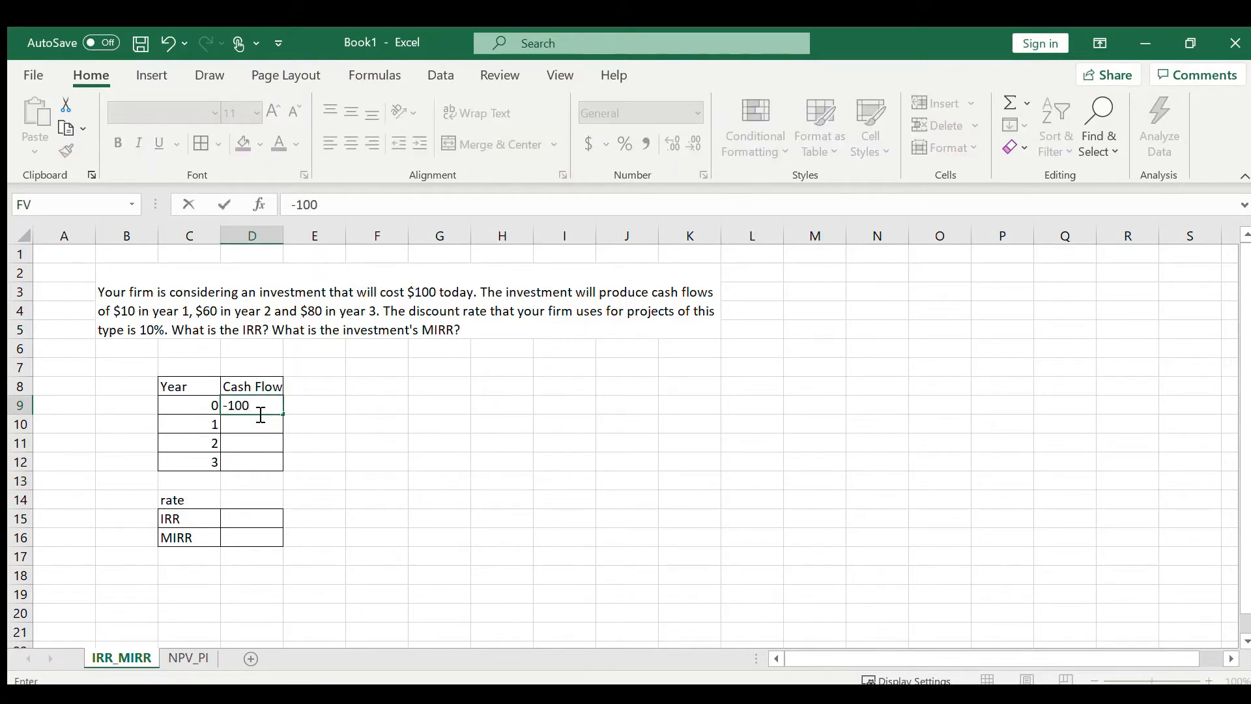
{"action": "key", "text": "enter"}
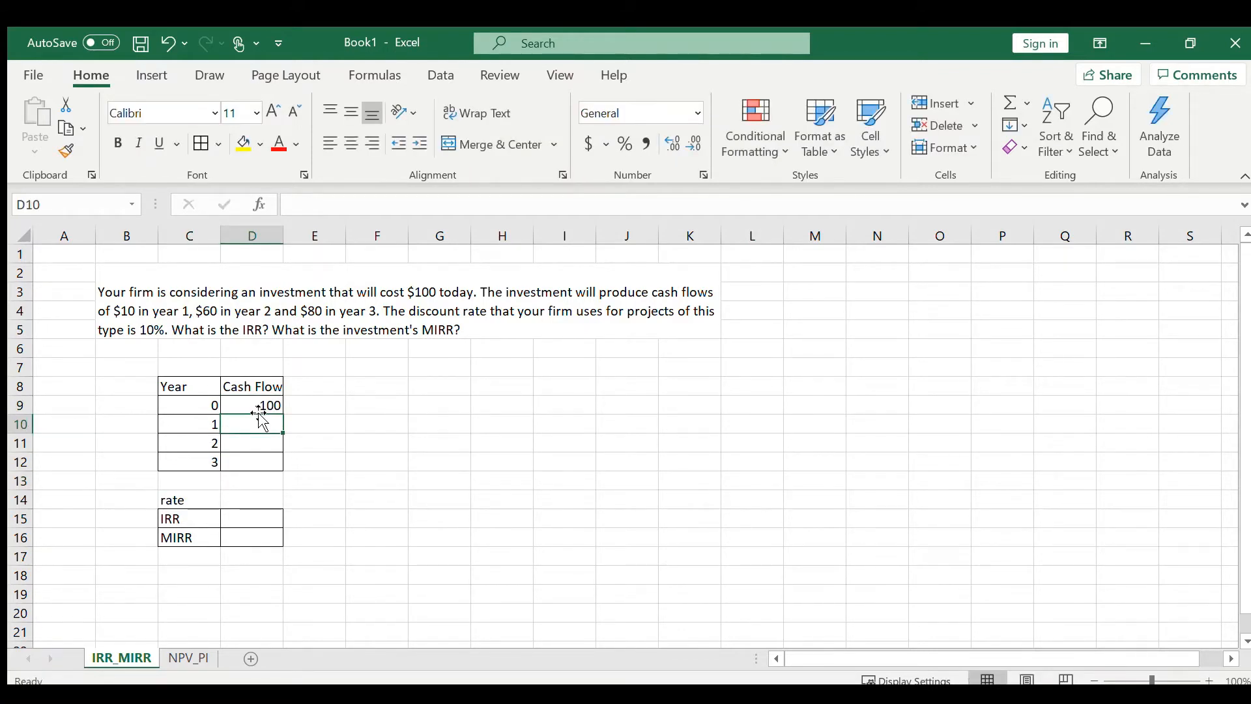
{"action": "type", "text": "60"}
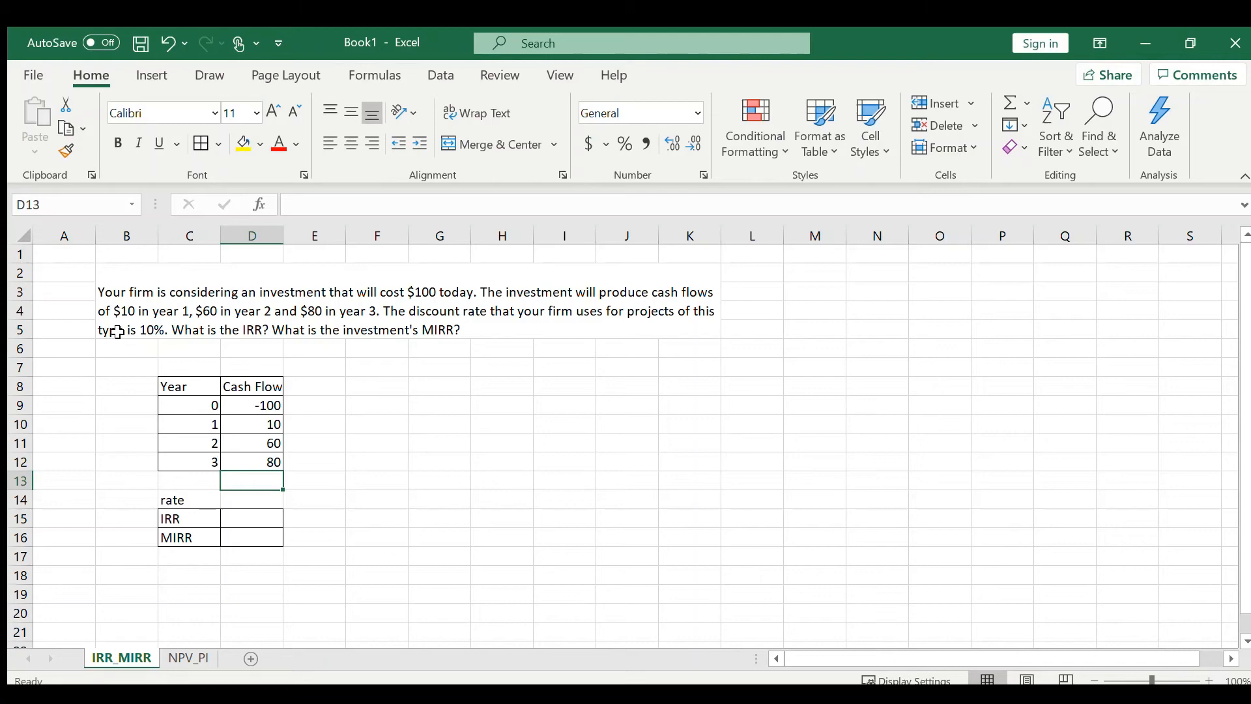
Enter a 10% discount rate in D14 beside the rate label
{"action": "left_click", "coordinate": [252, 499]}
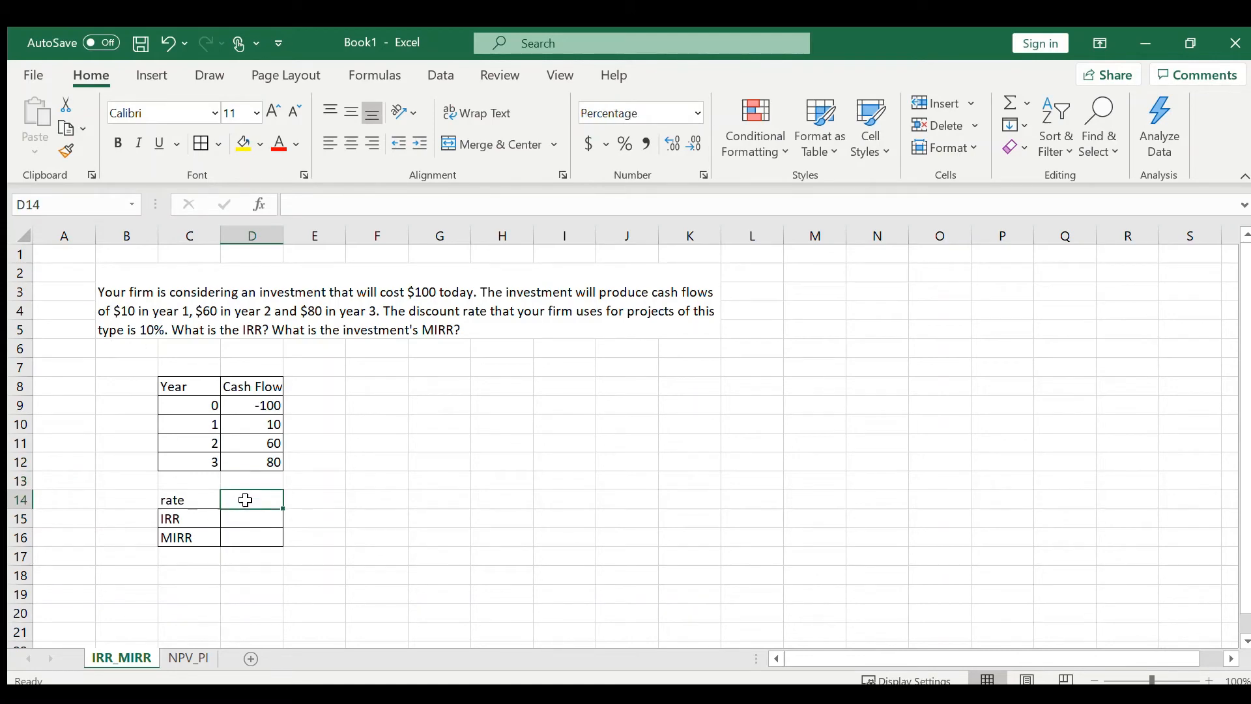
{"action": "type", "text": "10%"}
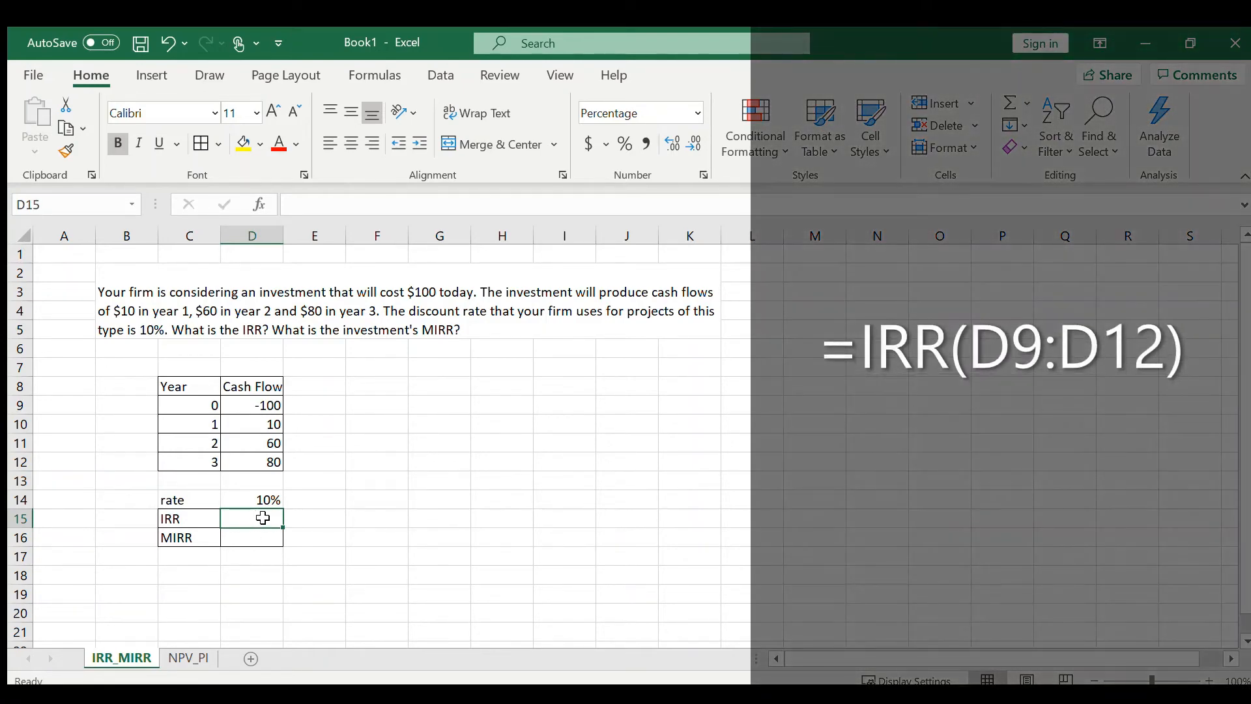
Compute IRR in D15 as =IRR(D9:D12), giving 18.13% in bold
{"action": "type", "text": "="}
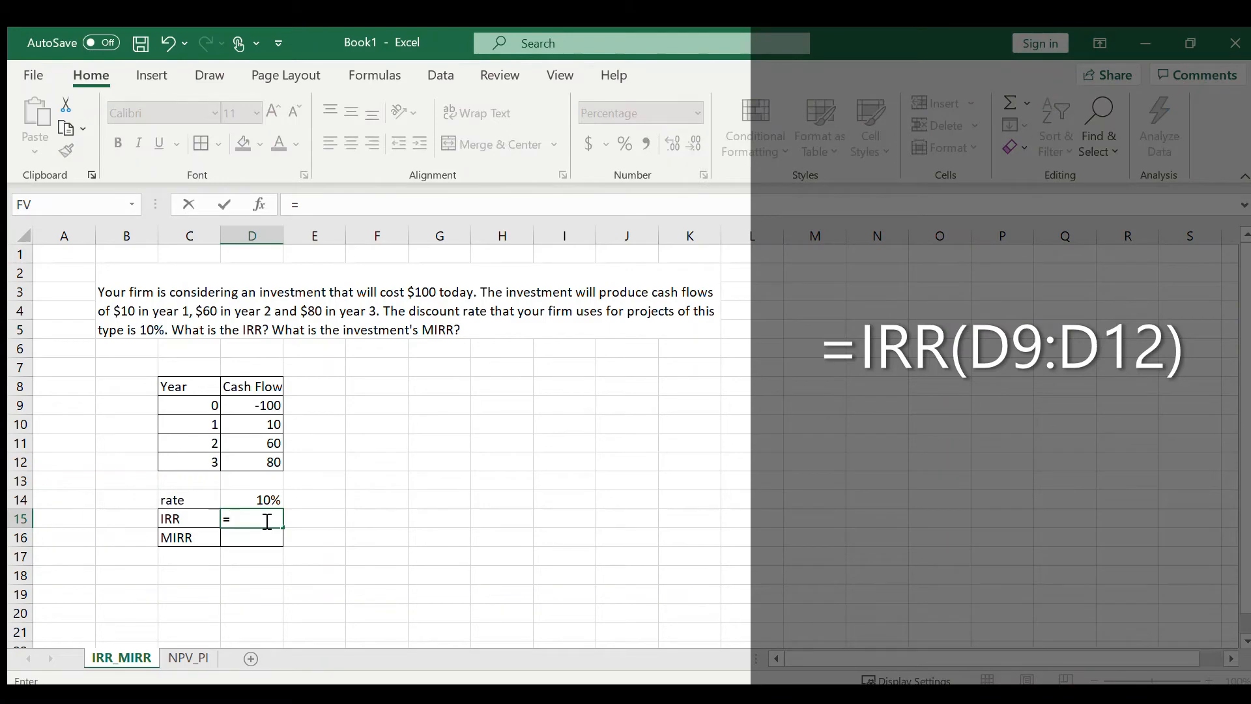
{"action": "type", "text": "IRR("}
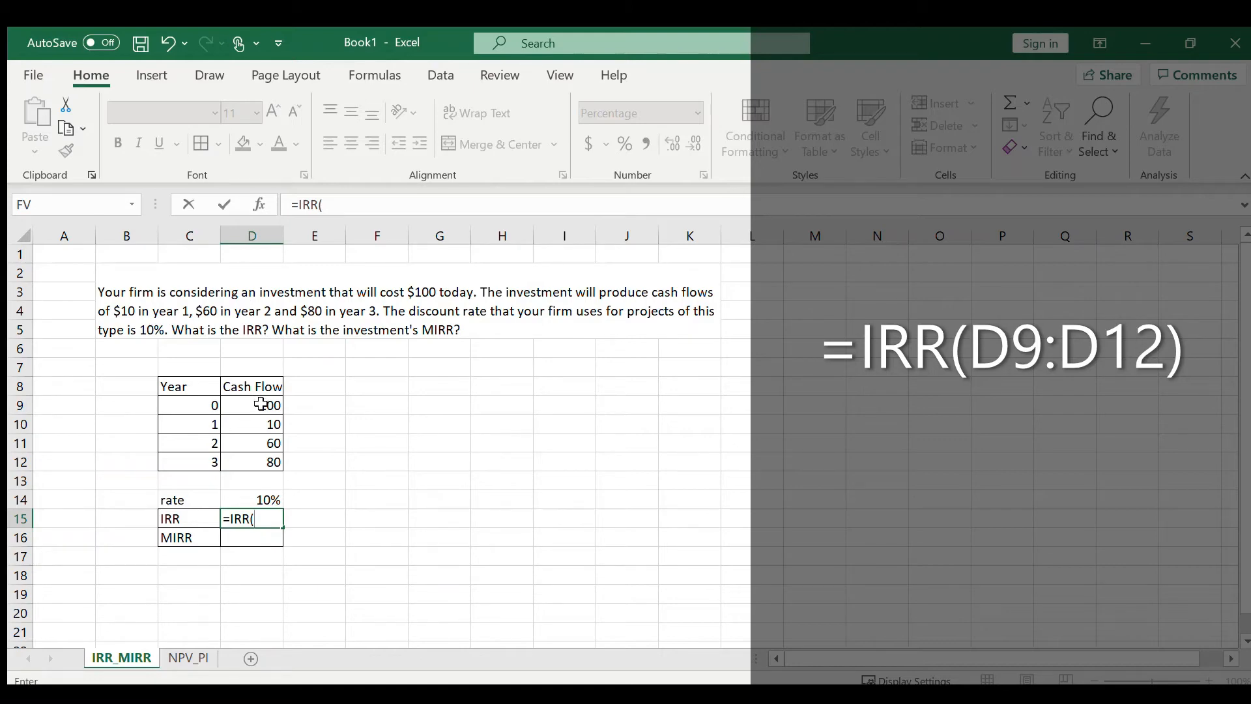
{"action": "left_click_drag", "start_coordinate": [252, 404], "coordinate": [251, 462]}
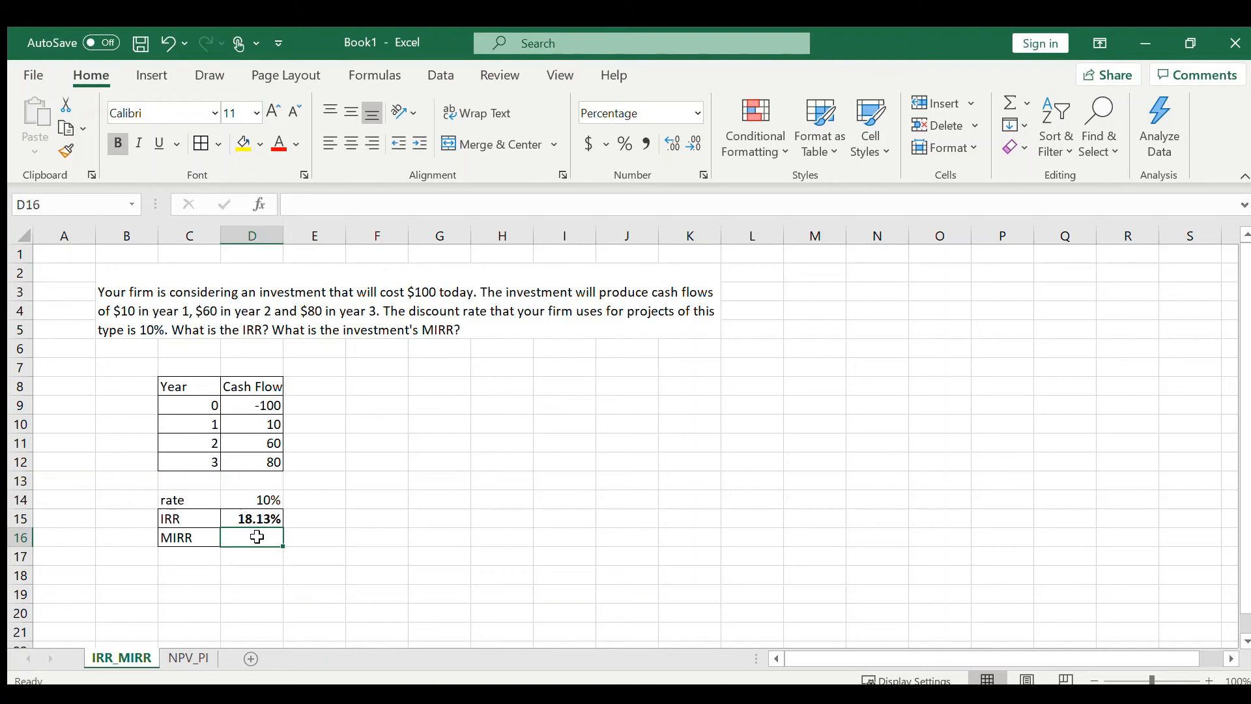
Compute MIRR in D16 as =MIRR(D9:D12,D14,D14), giving 16.50%
{"action": "type", "text": "=m"}
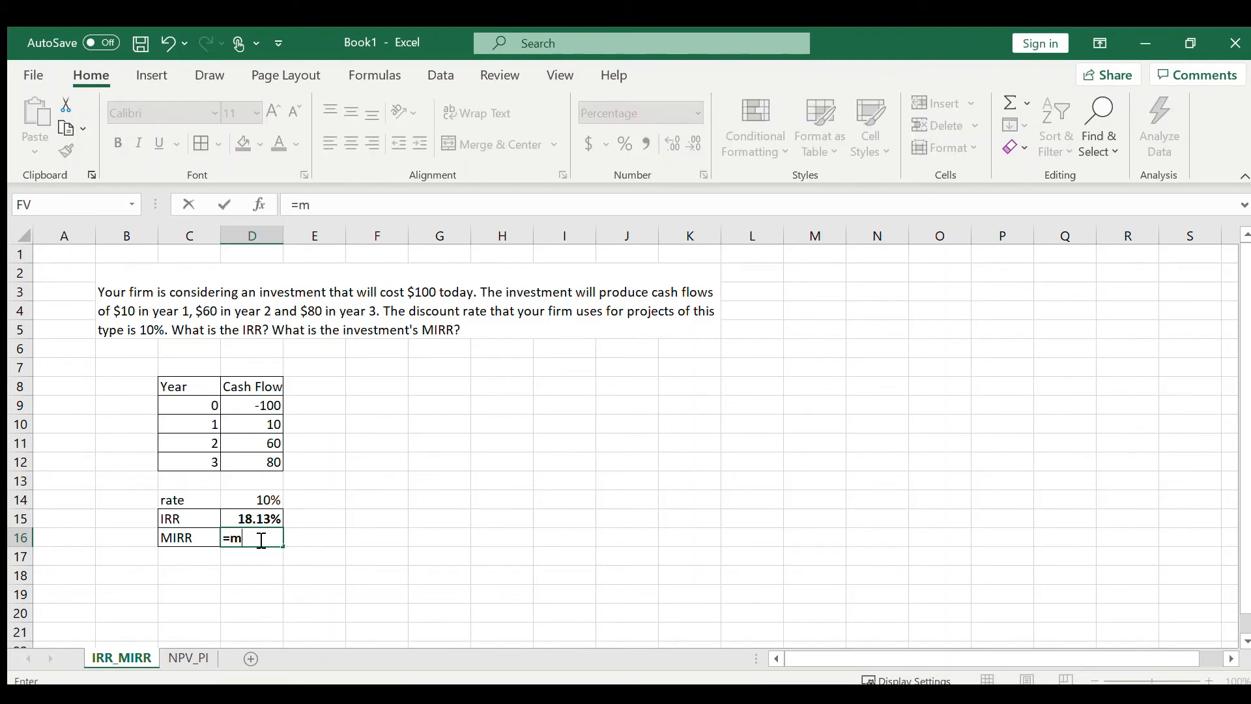
{"action": "type", "text": "IRR("}
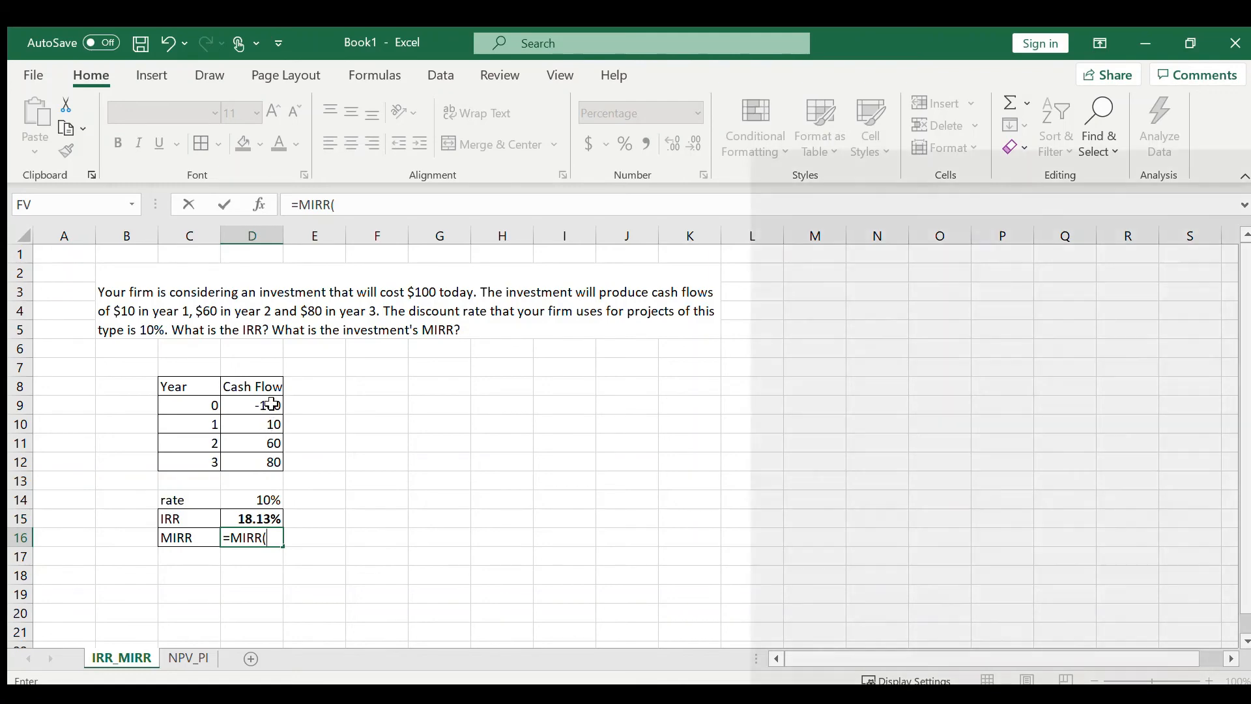
{"action": "left_click", "coordinate": [252, 404]}
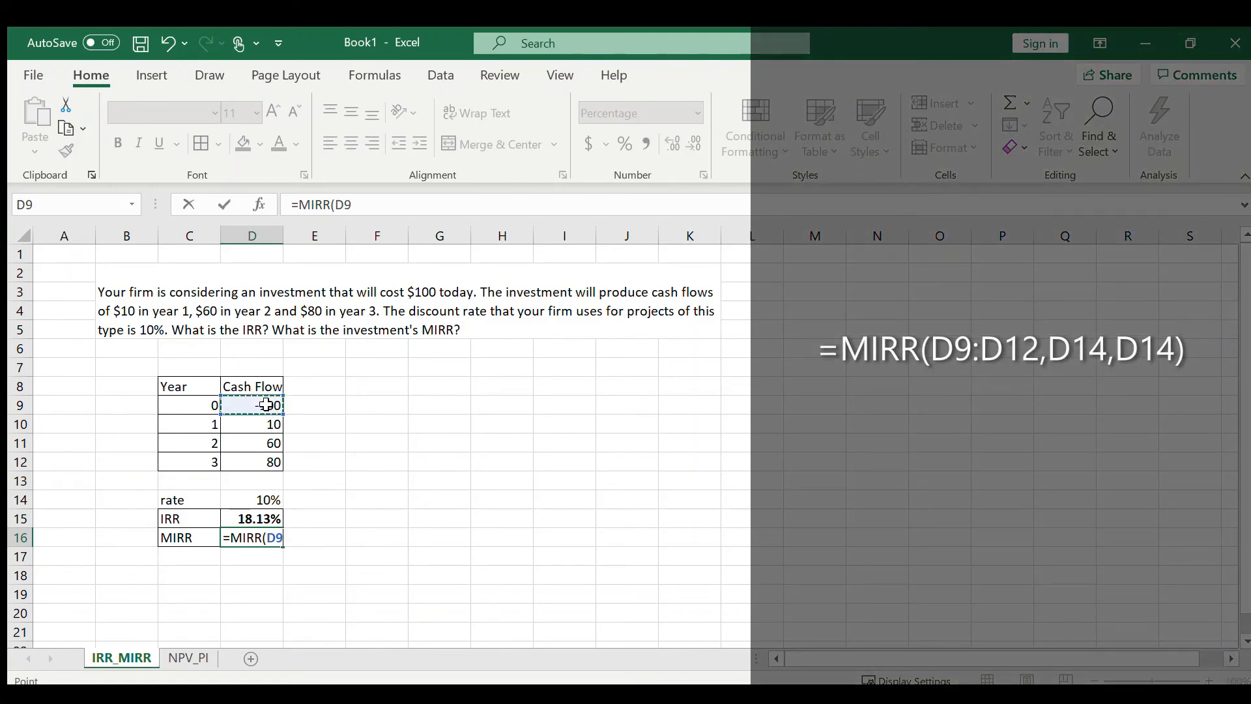
{"action": "left_click_drag", "start_coordinate": [251, 404], "coordinate": [251, 461]}
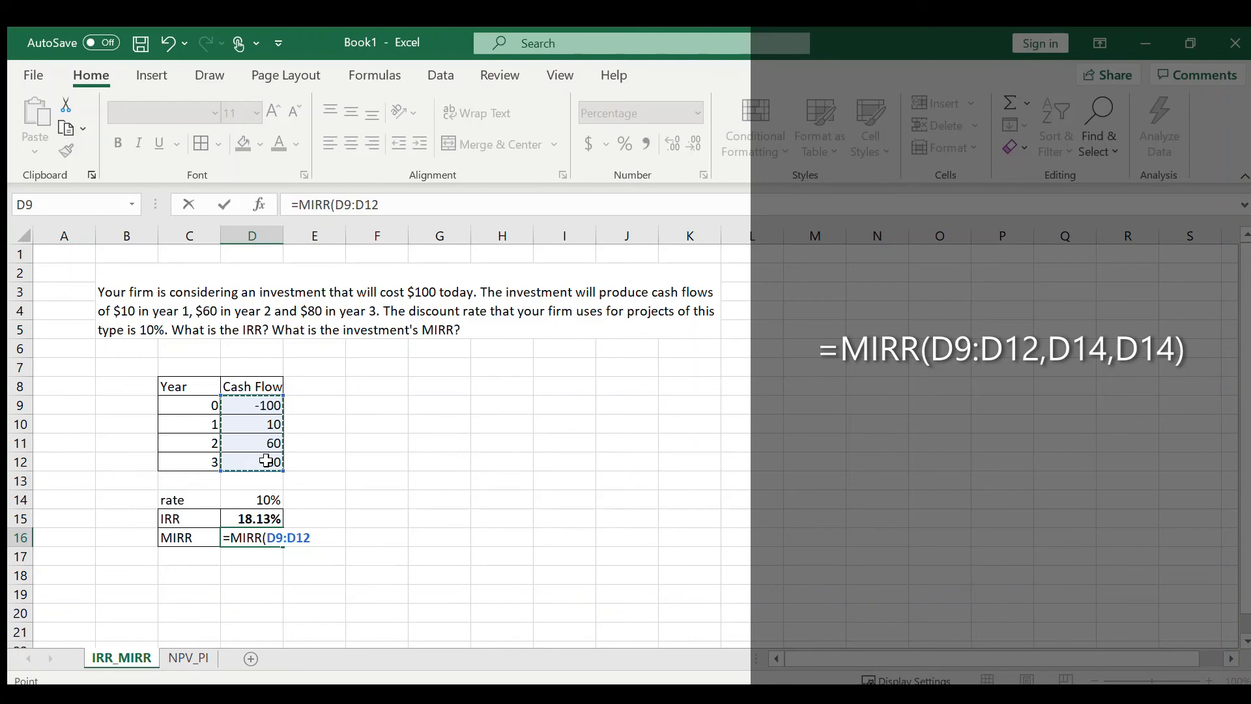
{"action": "type", "text": ","}
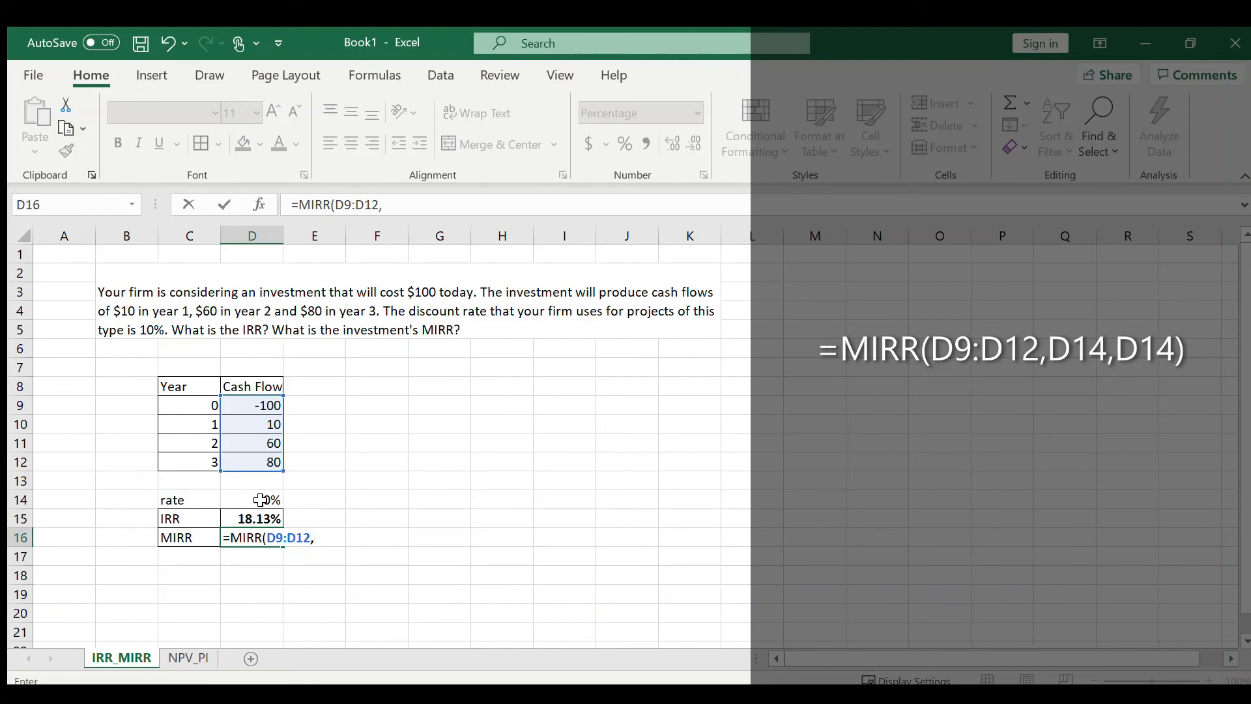
{"action": "left_click", "coordinate": [252, 499]}
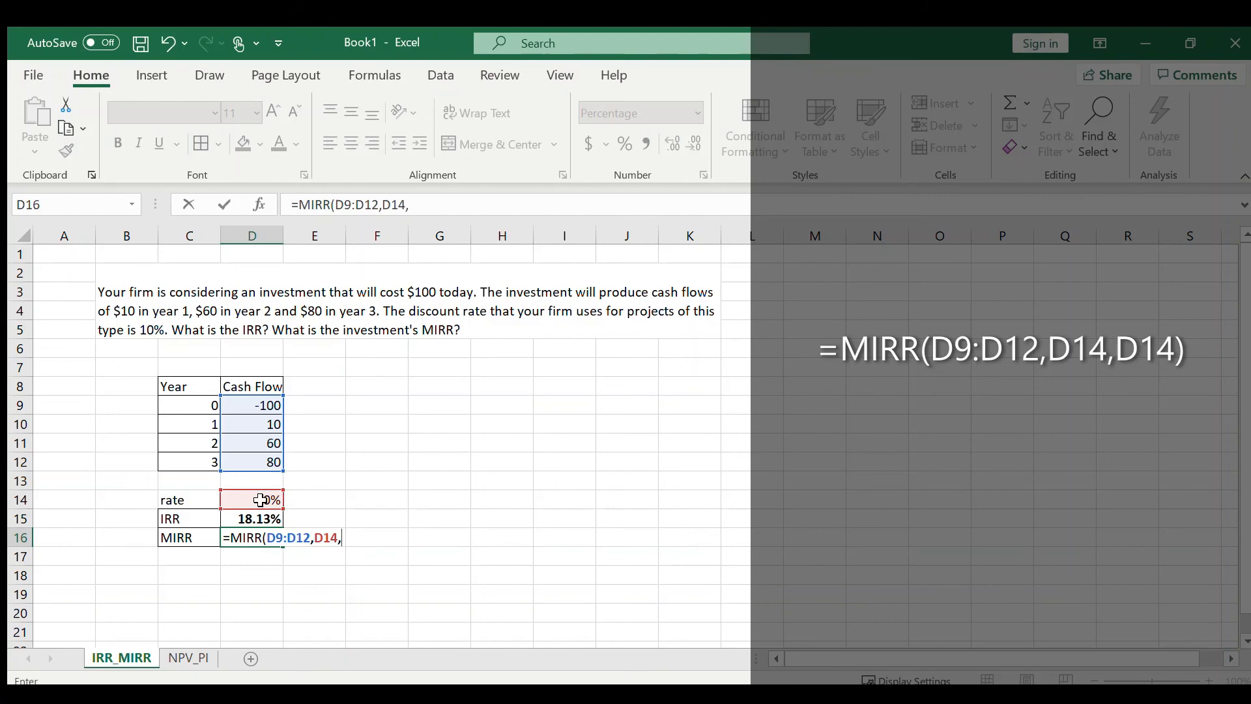
{"action": "left_click", "coordinate": [251, 499]}
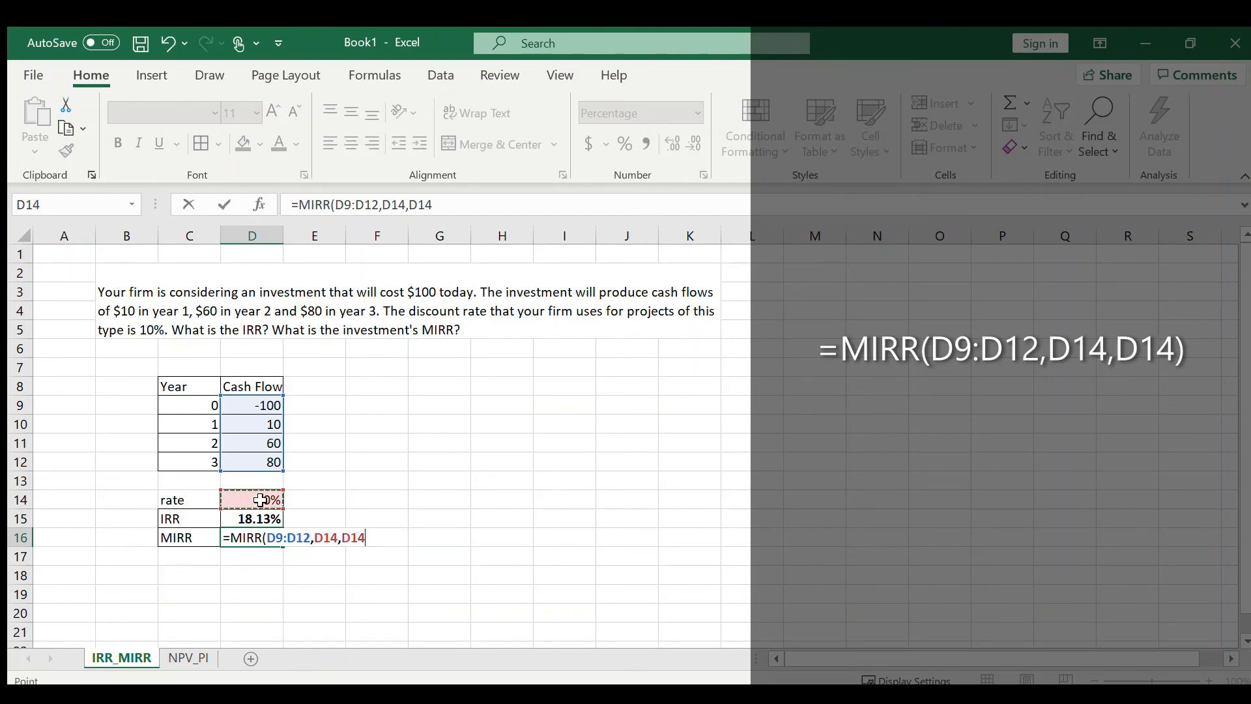
{"action": "key", "text": "enter"}
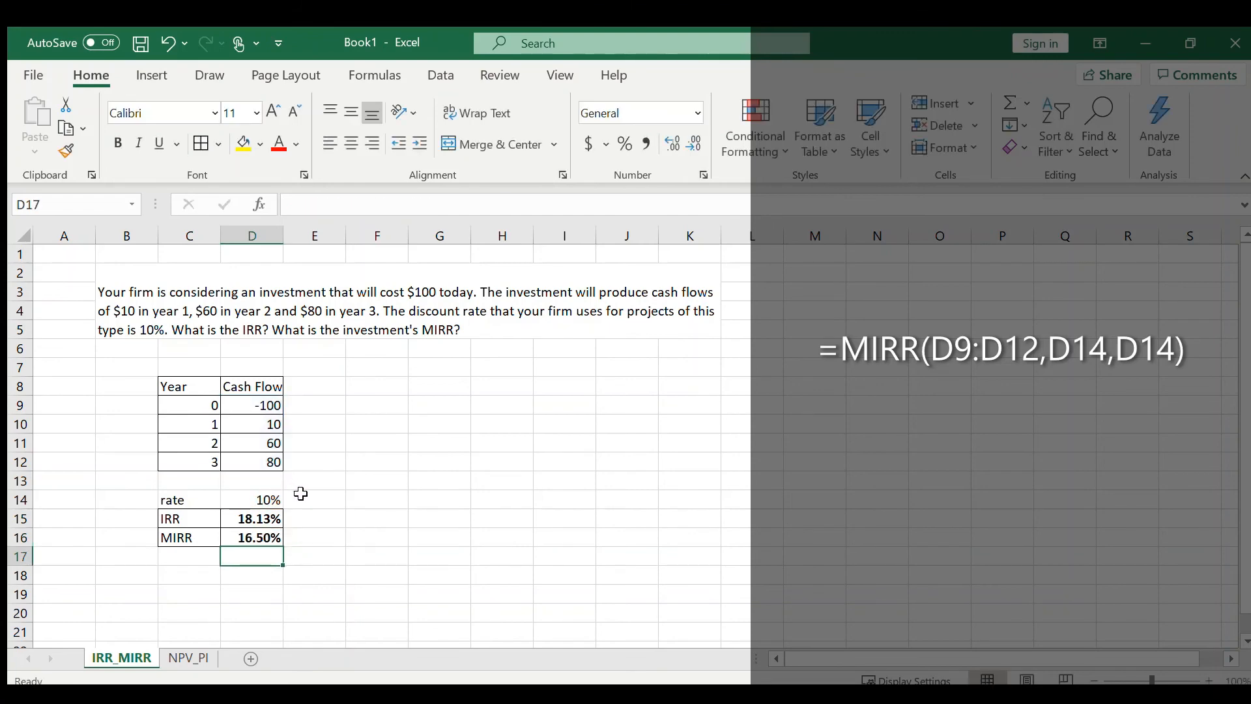